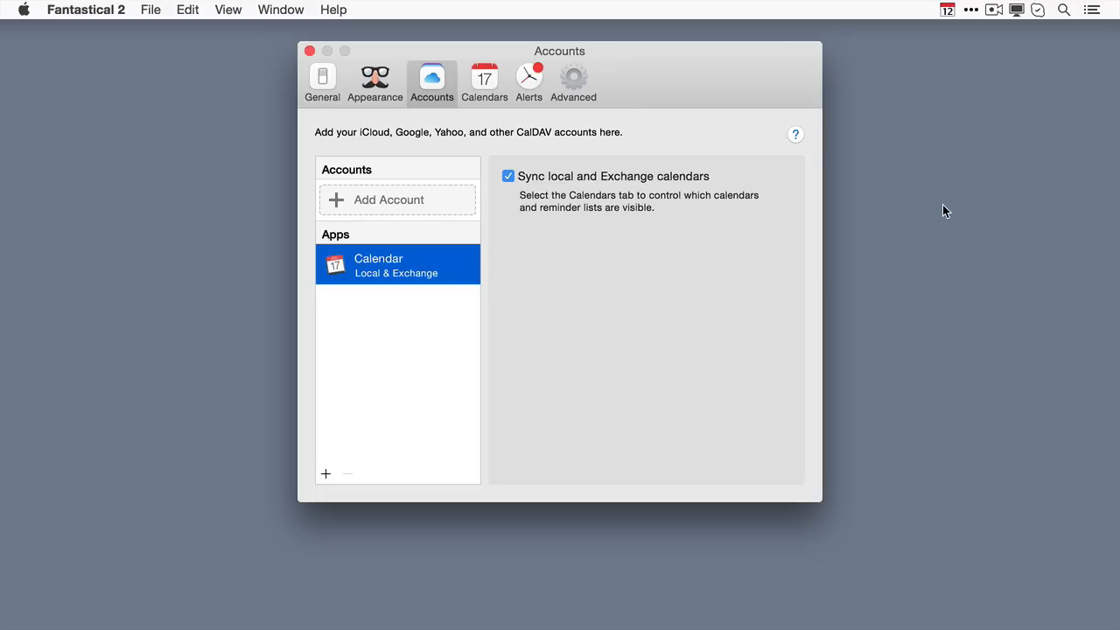
mouse_move(416, 205)
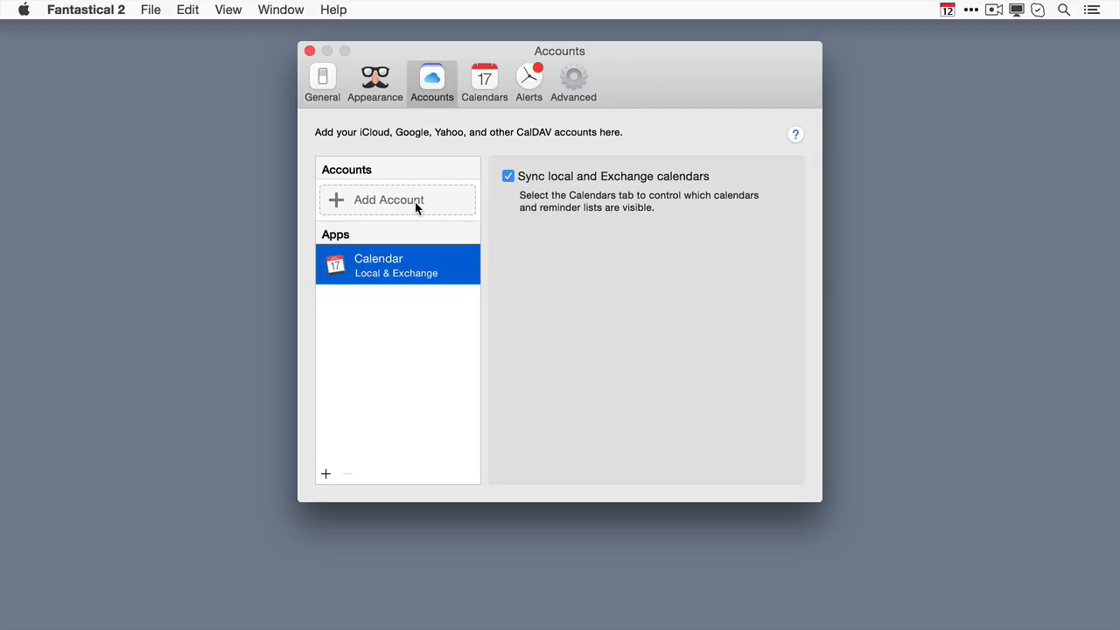
left_click(387, 199)
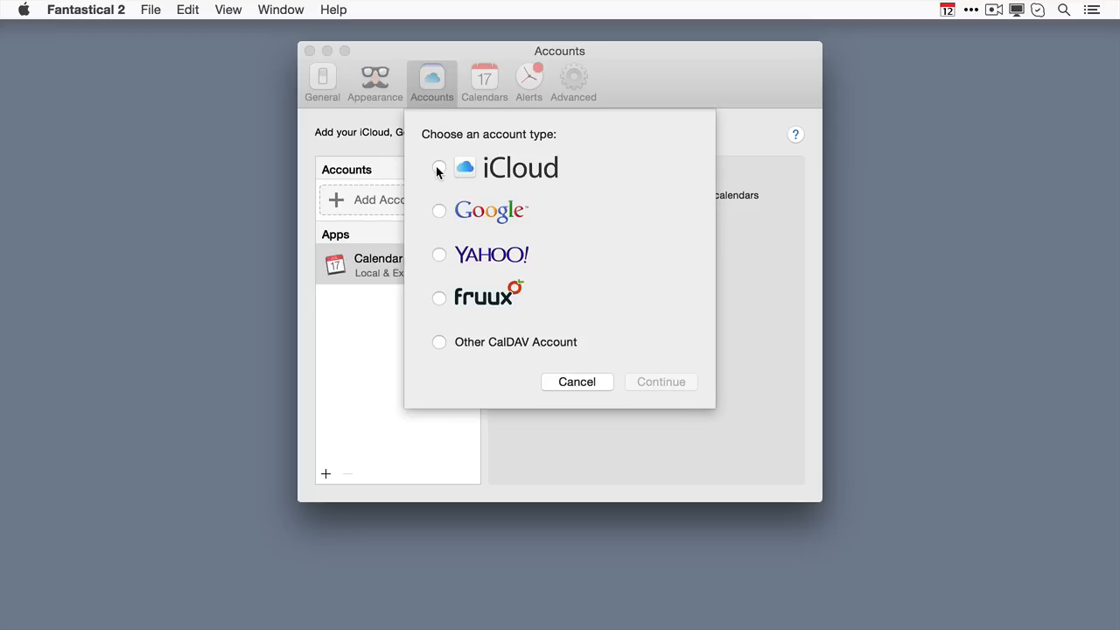
left_click(661, 382)
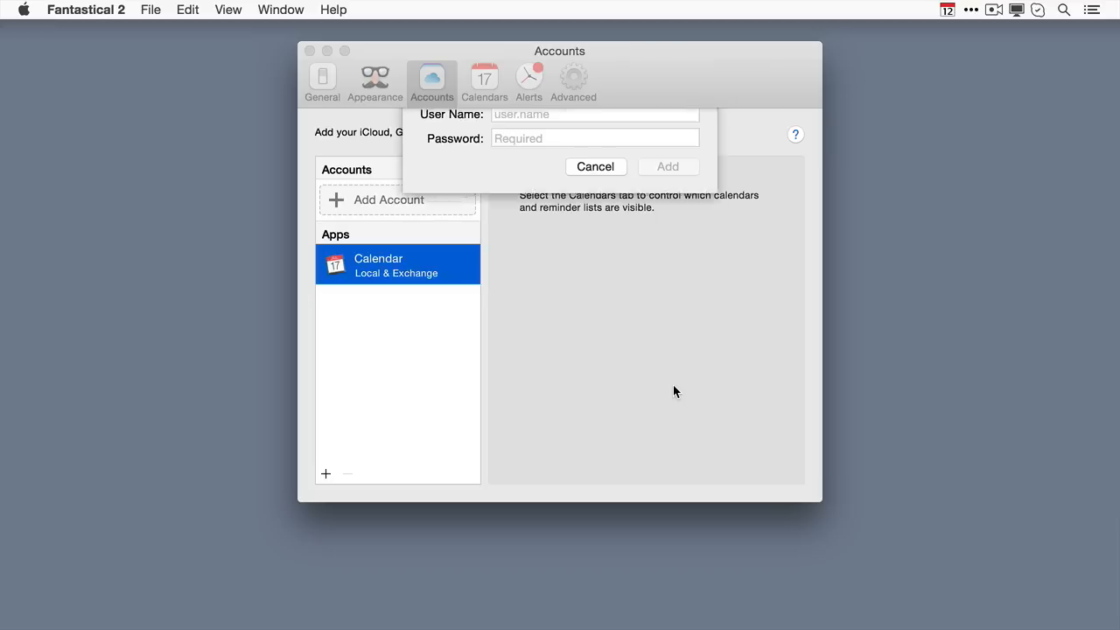
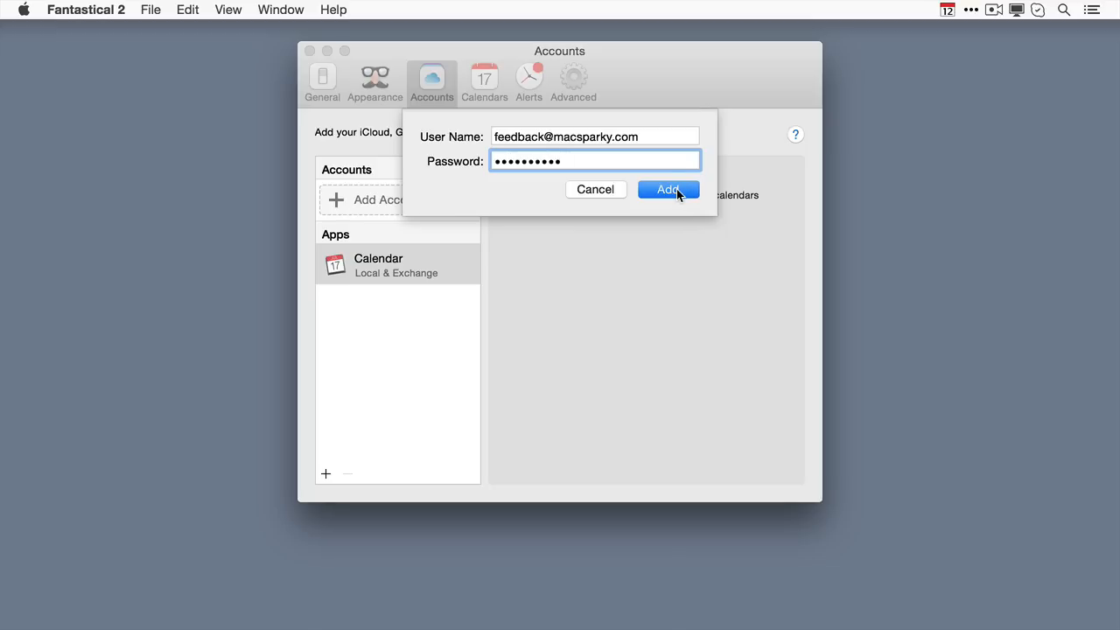
left_click(667, 190)
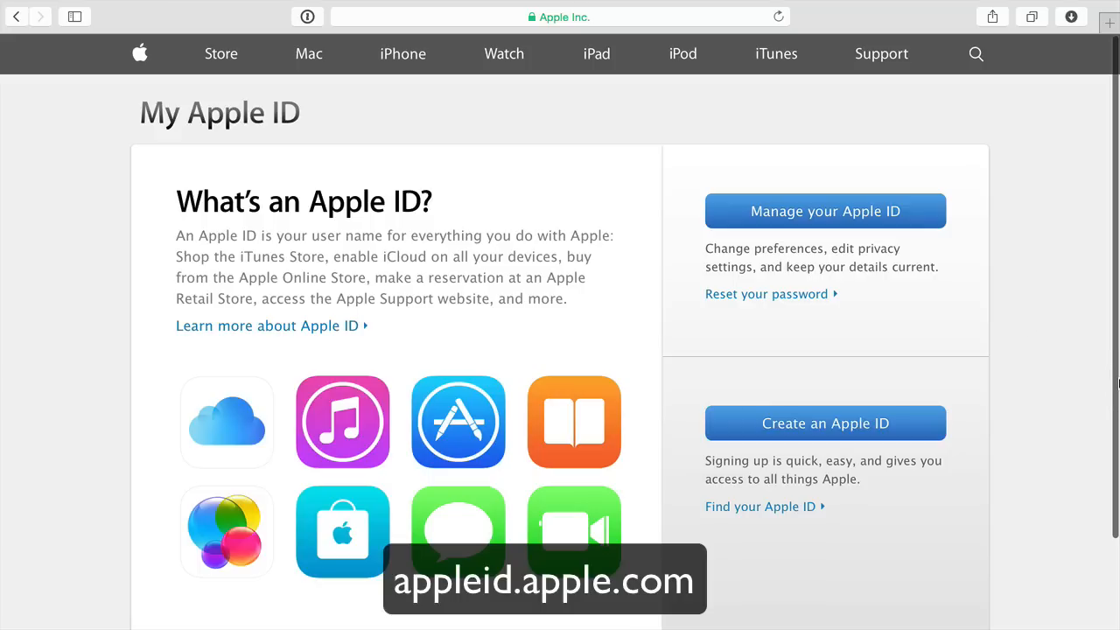
mouse_move(1051, 290)
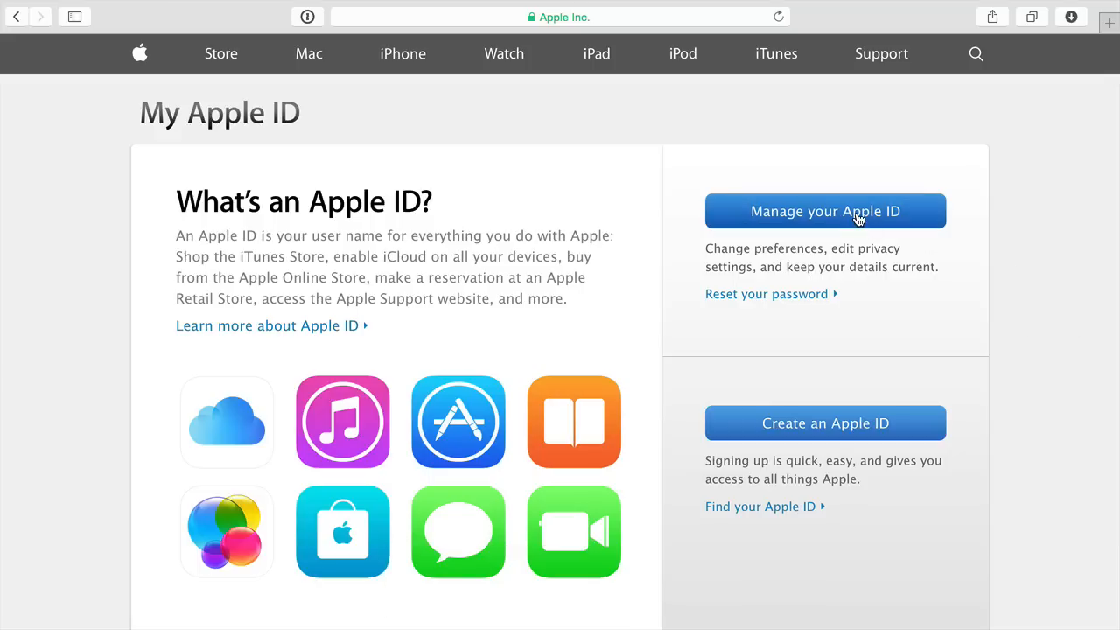
Step: Go to Manage your Apple ID and sign in
left_click(823, 211)
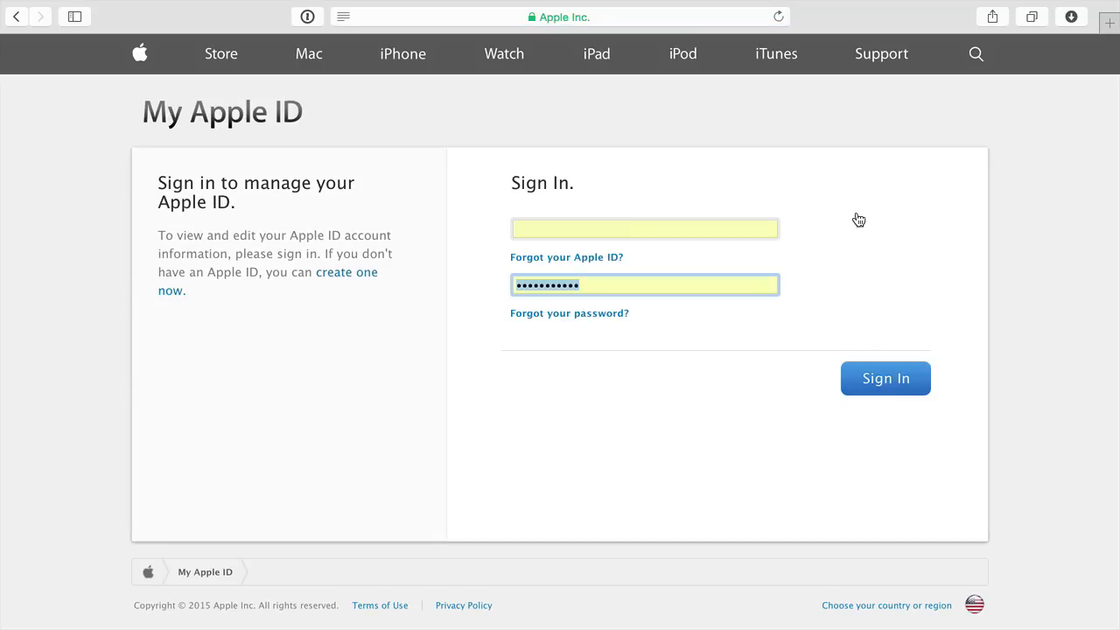
left_click(884, 378)
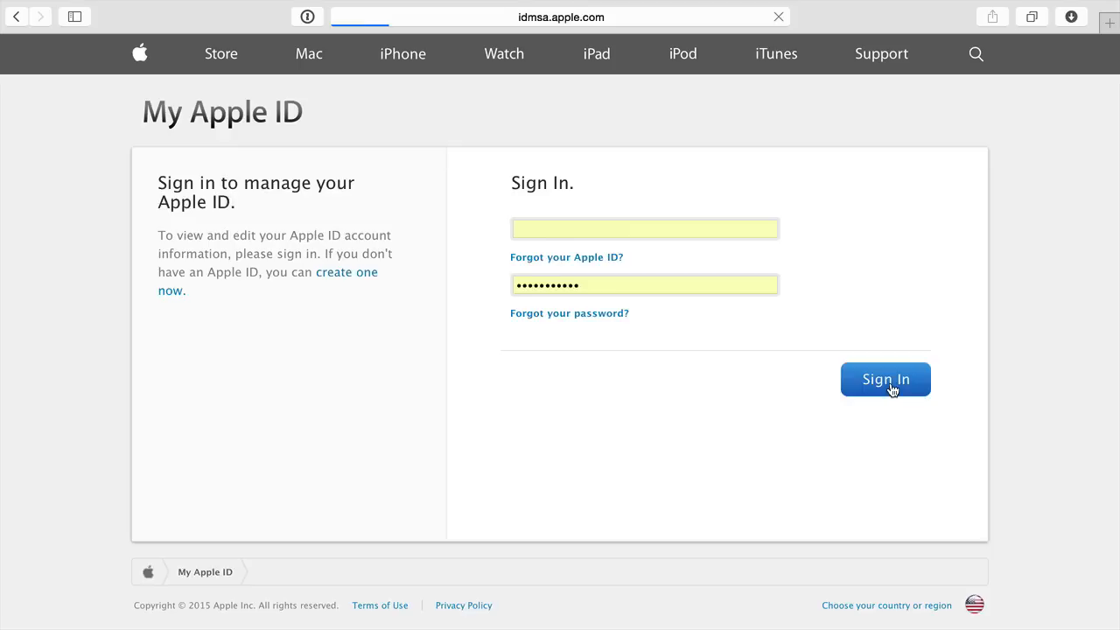
left_click(886, 379)
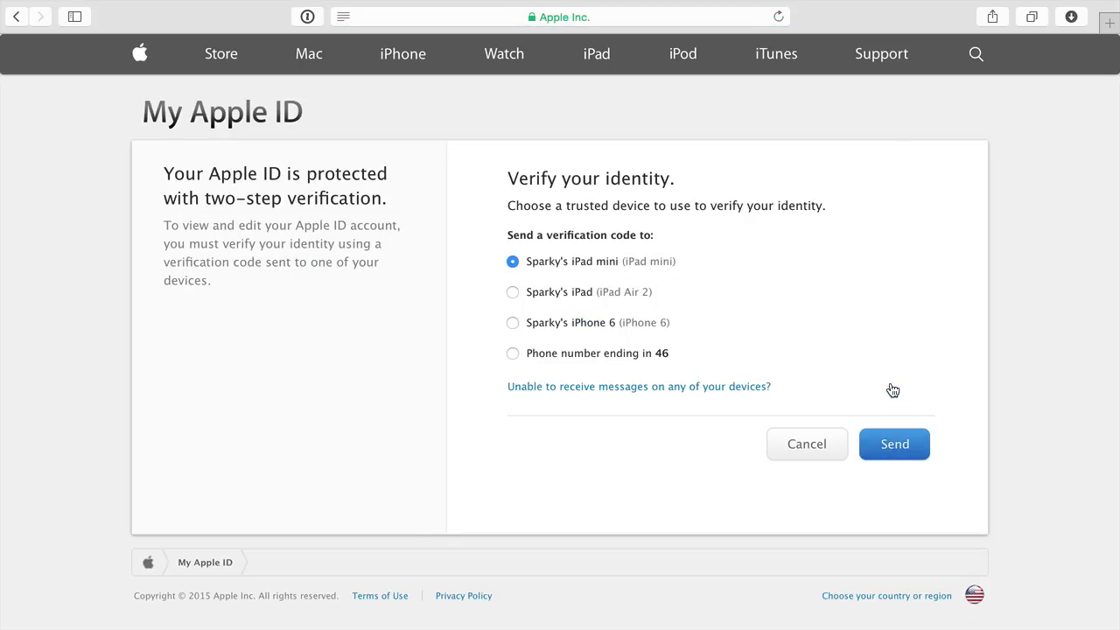
left_click(512, 353)
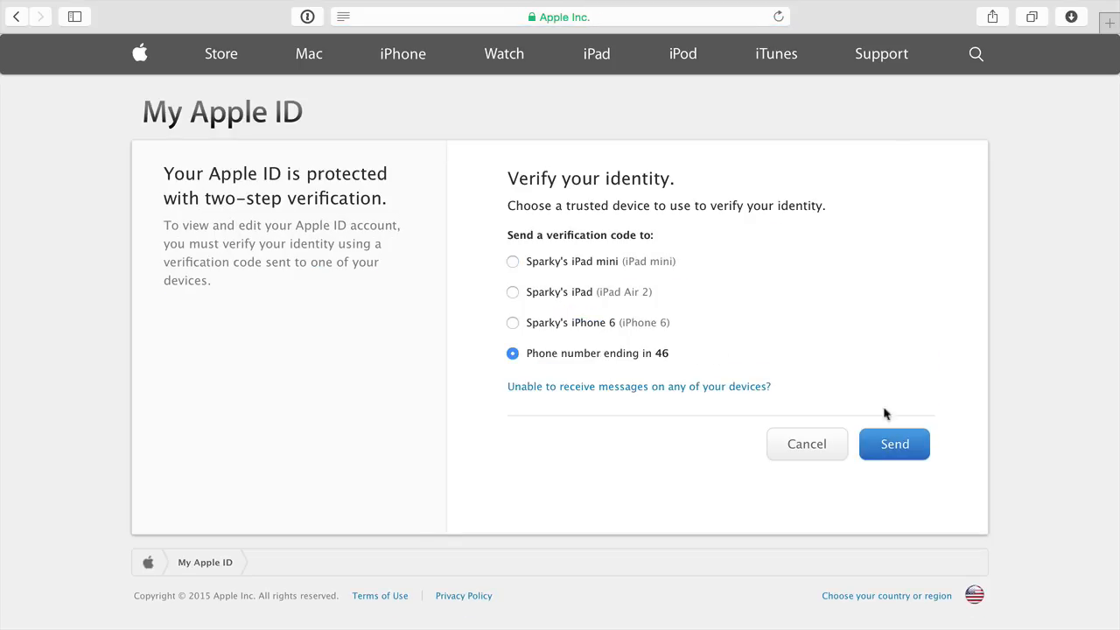
mouse_move(894, 444)
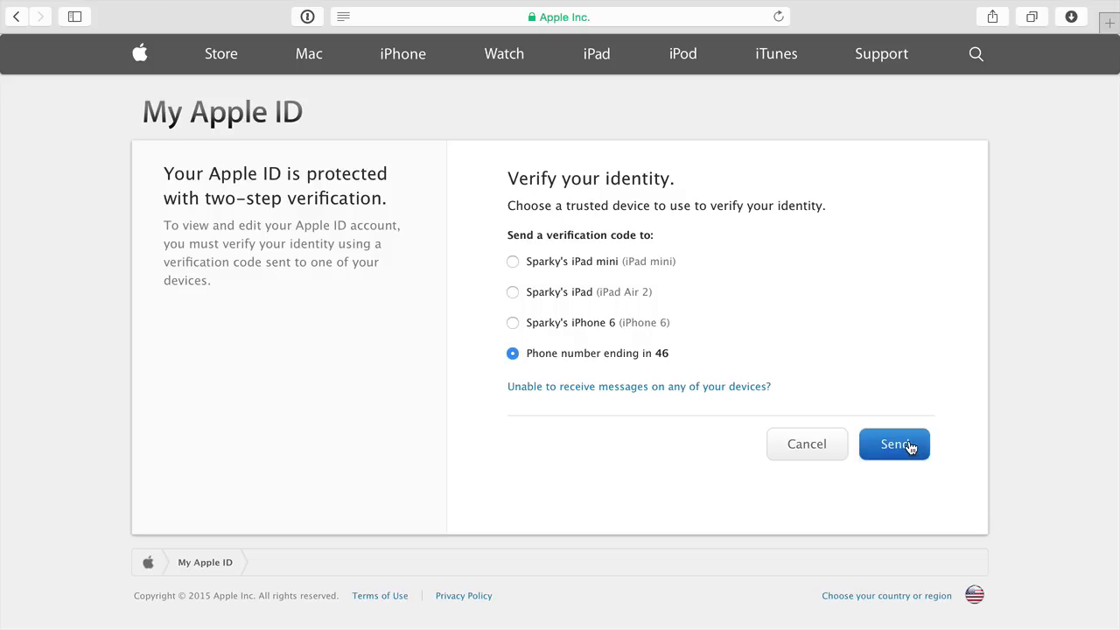
left_click(894, 444)
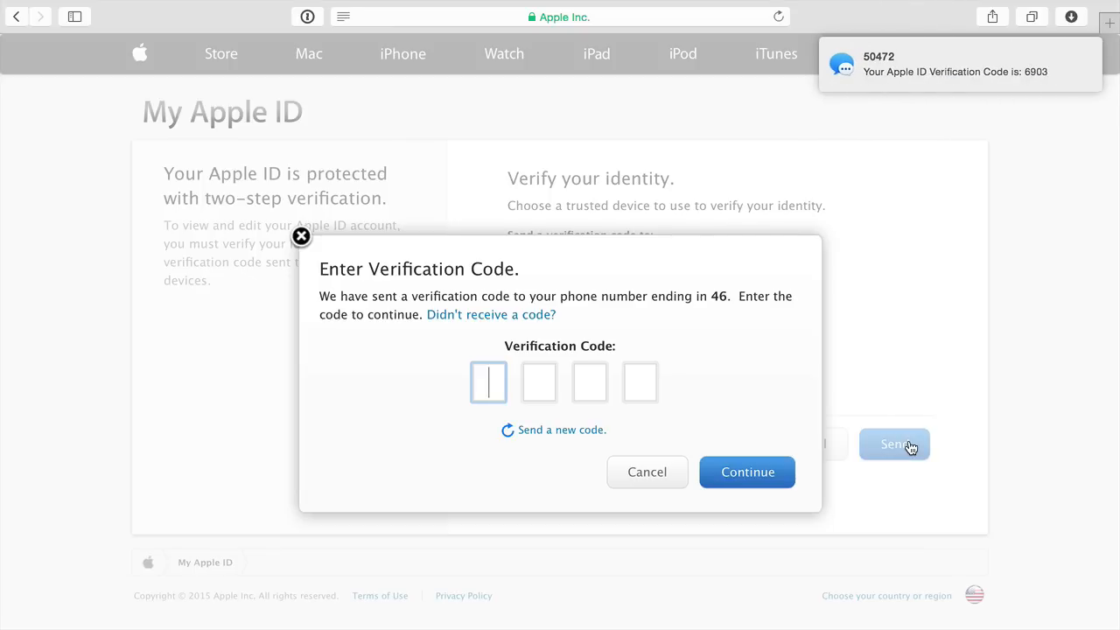
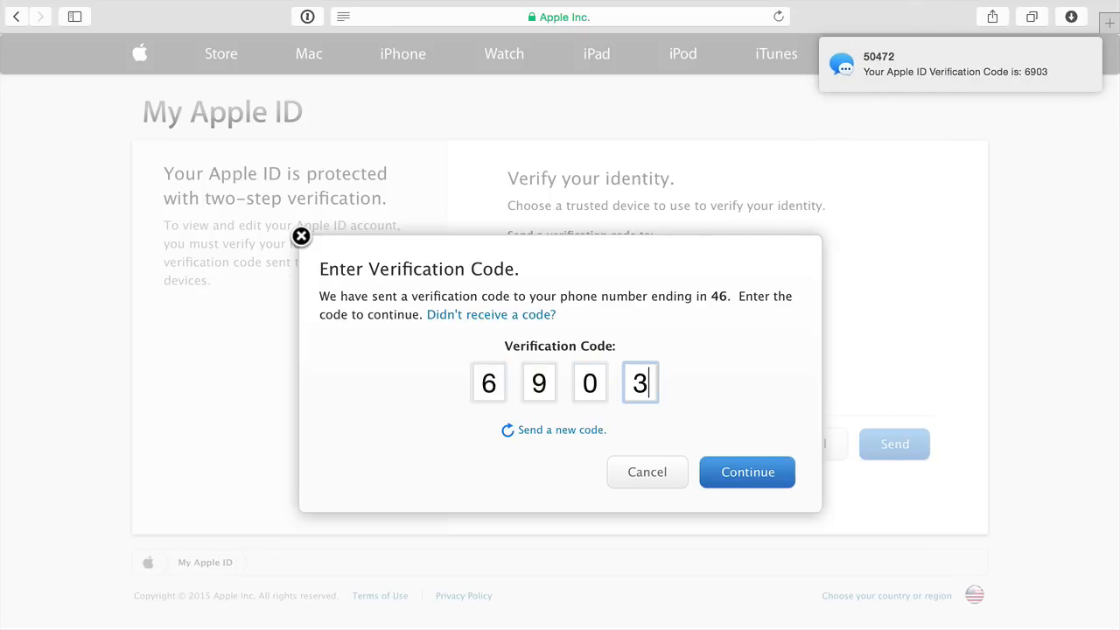
left_click(747, 472)
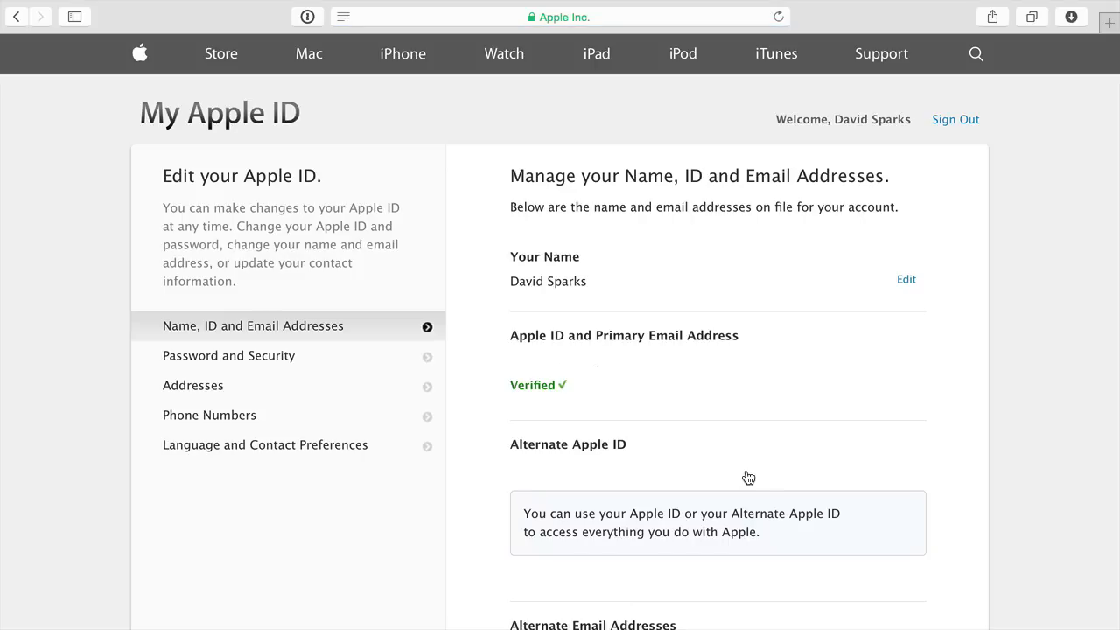
mouse_move(331, 356)
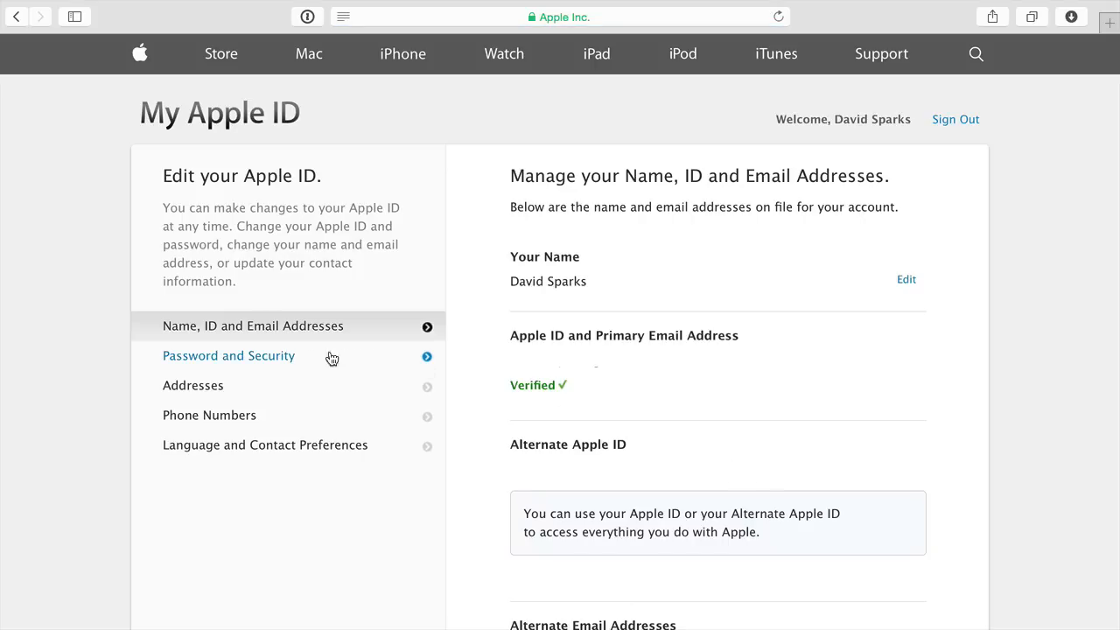
Step: Generate an app-specific password named 'Fantastical 2' under Password and Security
left_click(229, 355)
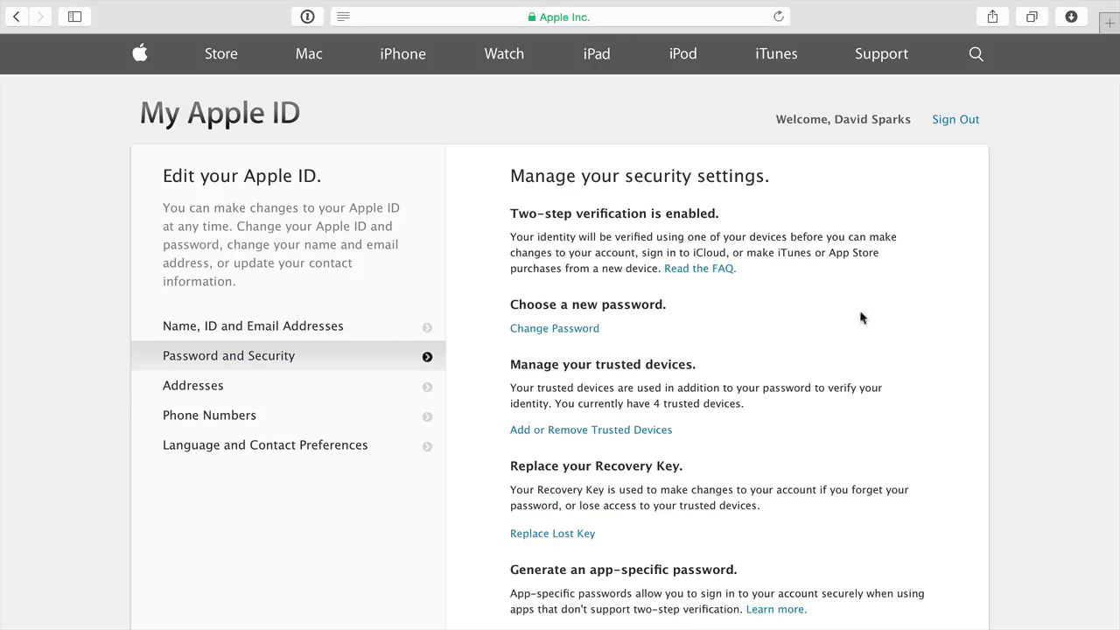
scroll("down", 3)
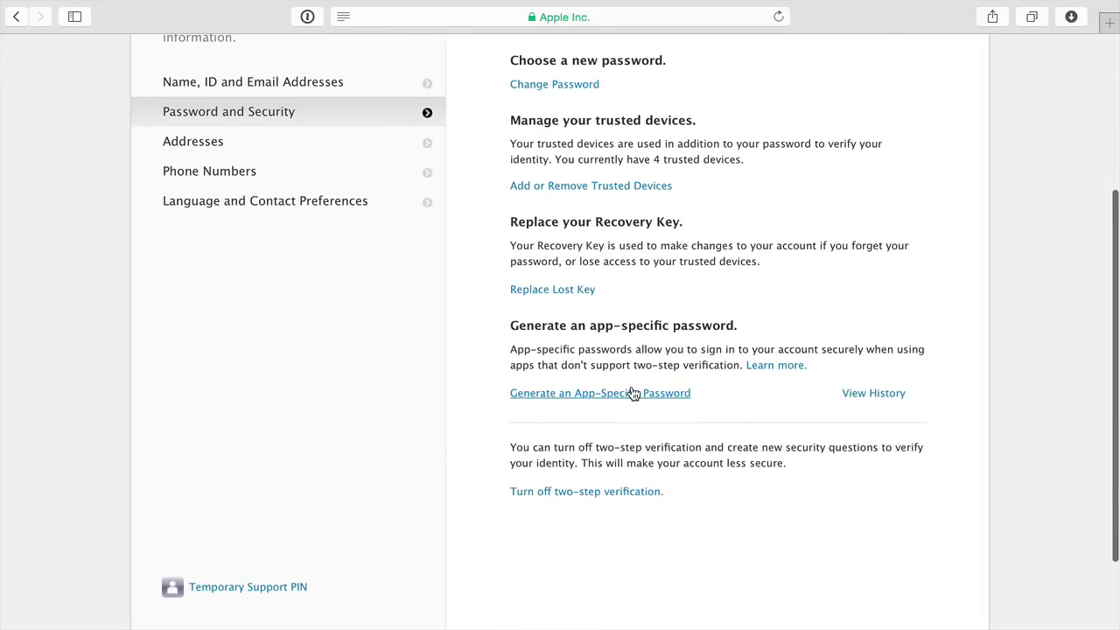
left_click(599, 391)
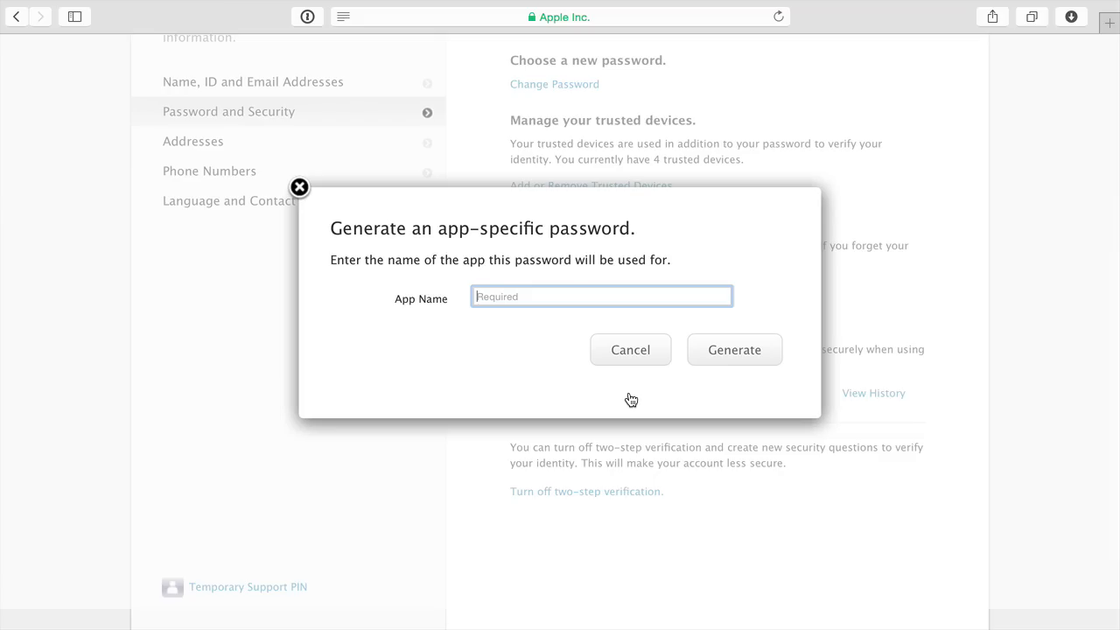
type("Fantastic")
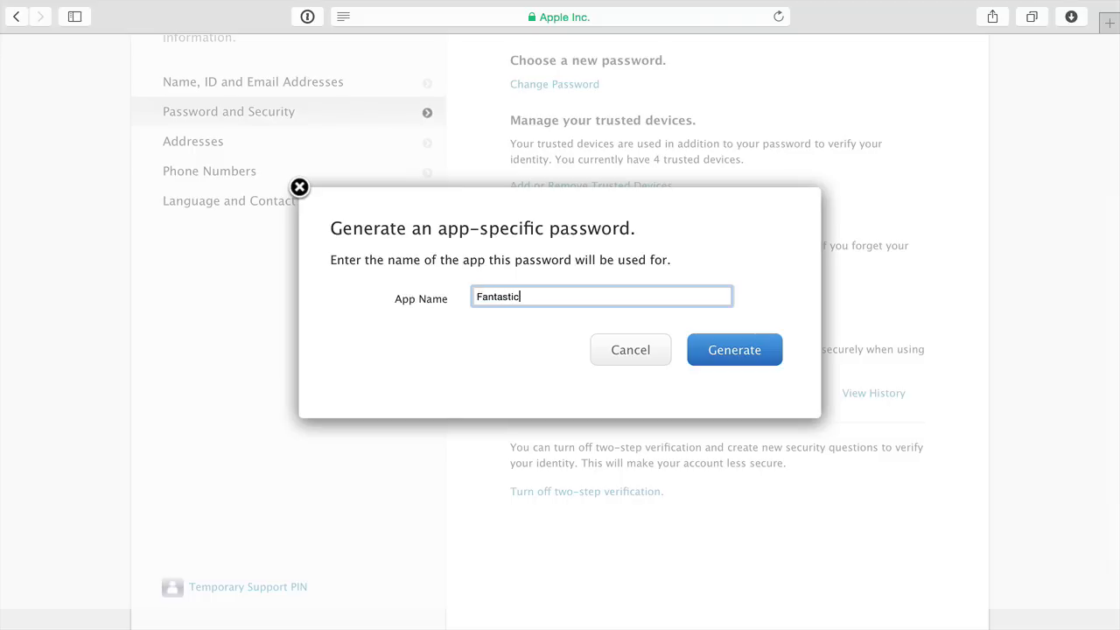
type("al 2")
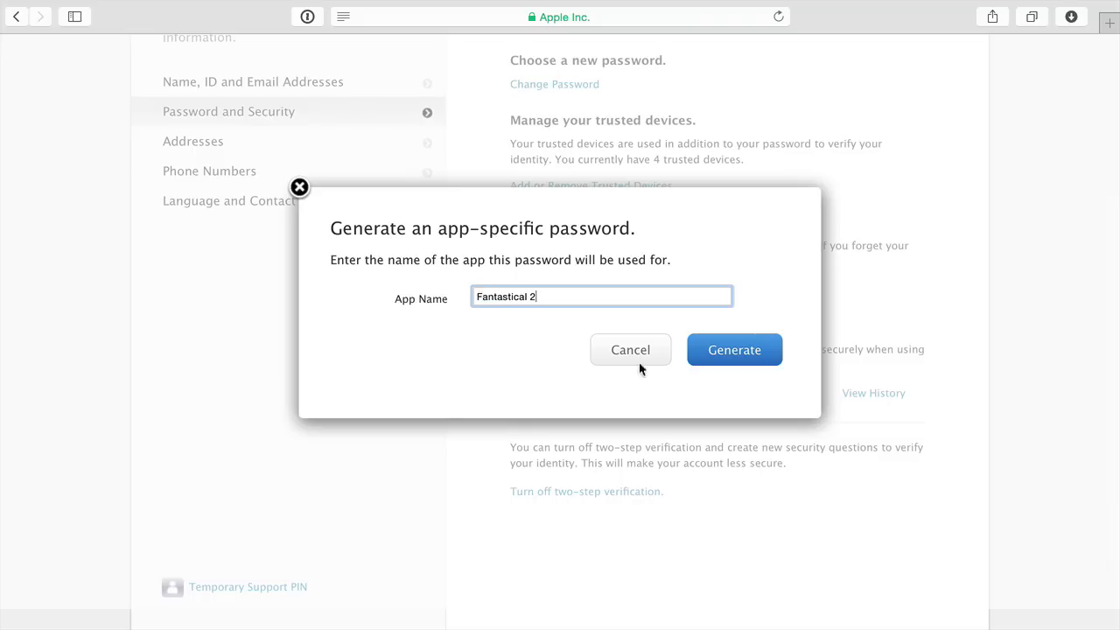
left_click(734, 349)
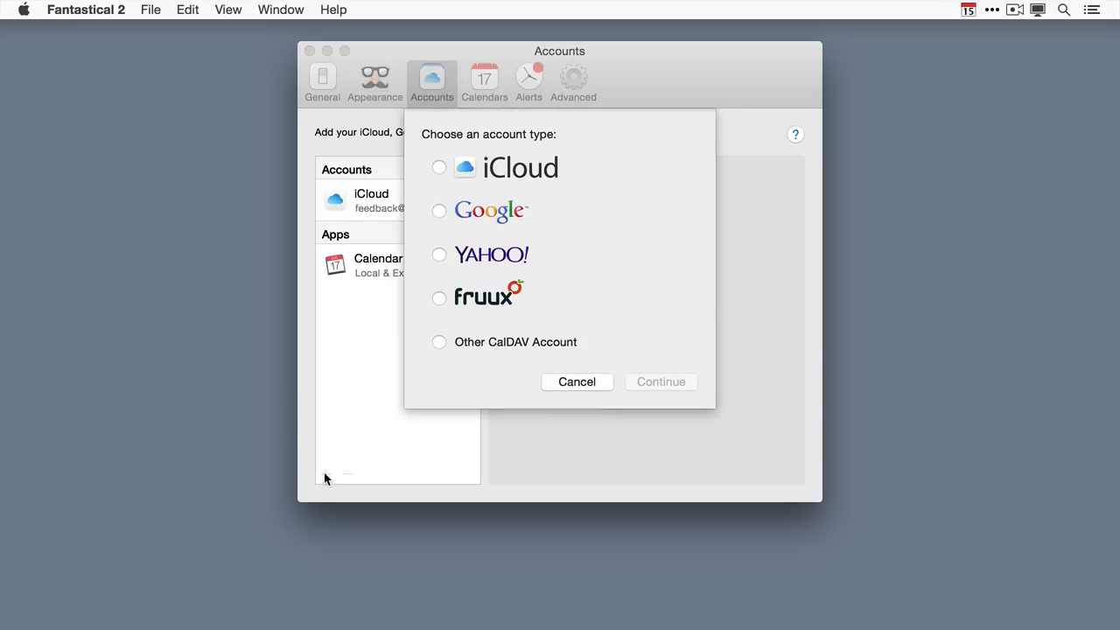
left_click(439, 210)
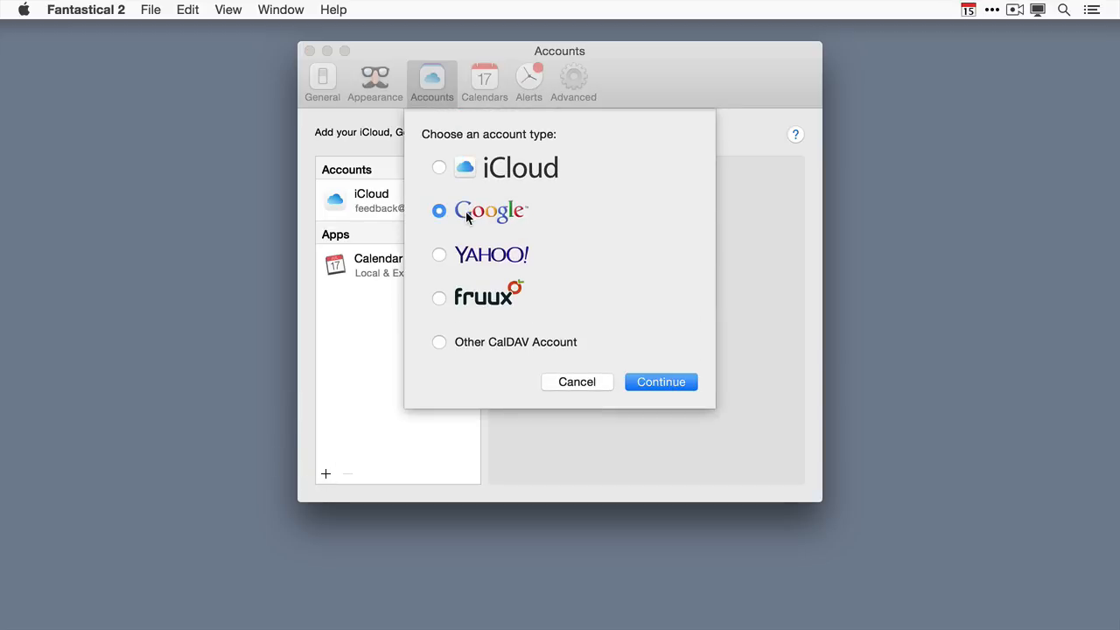
left_click(576, 382)
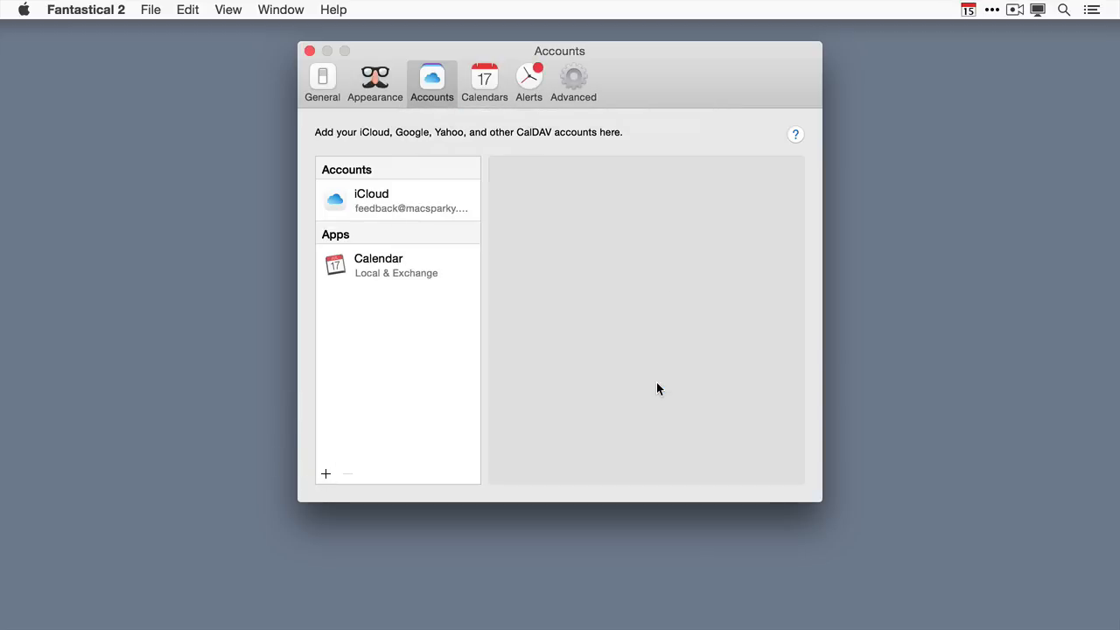
left_click(325, 473)
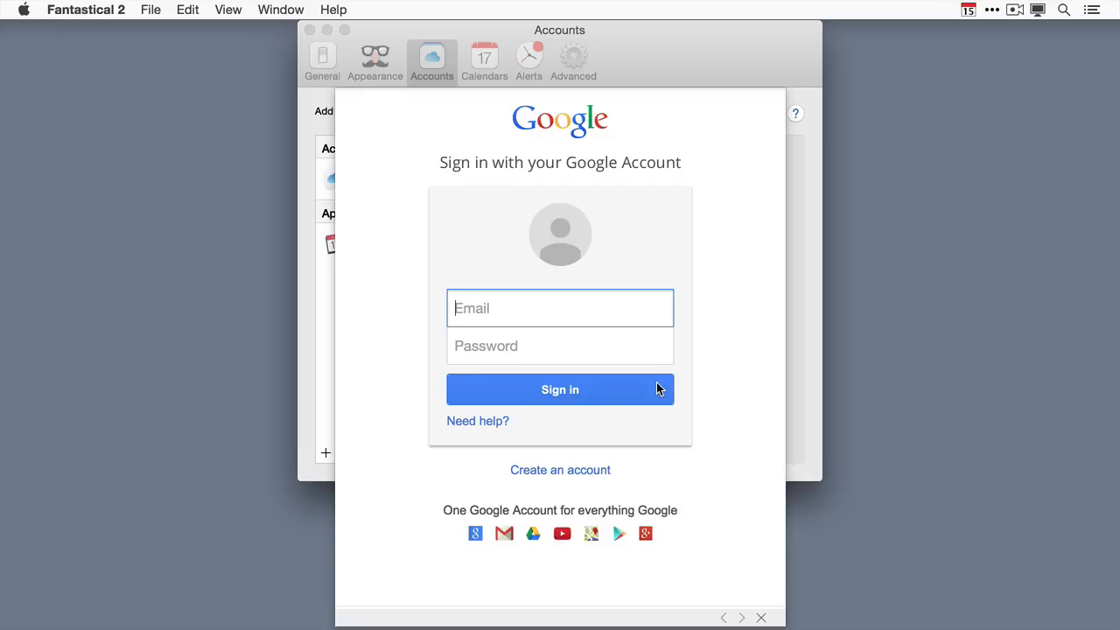
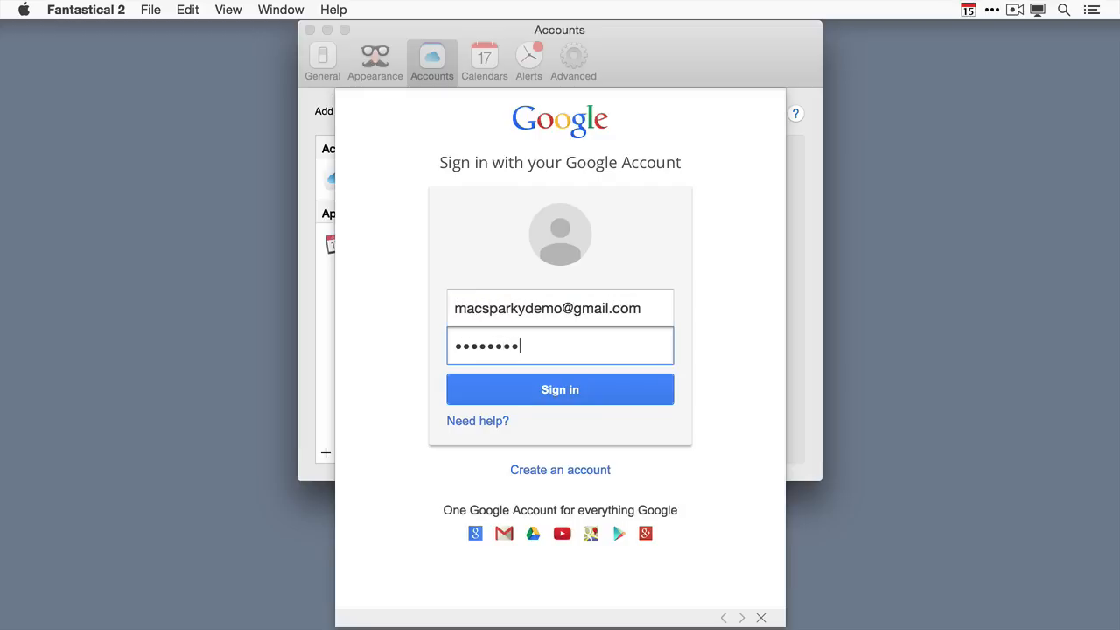
left_click(560, 389)
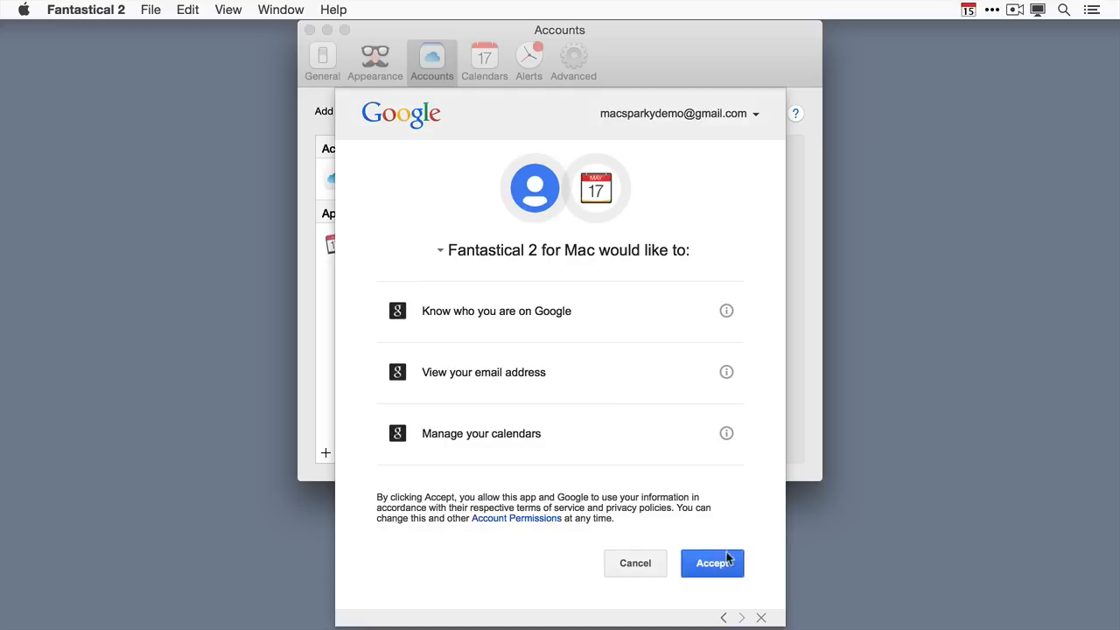
left_click(712, 562)
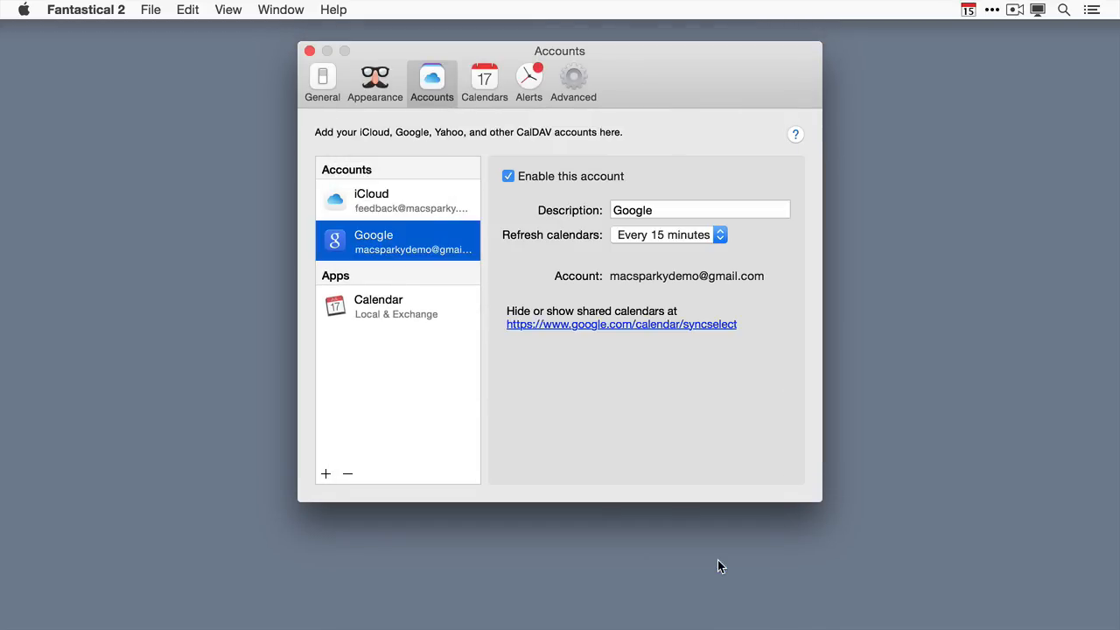
left_click(326, 473)
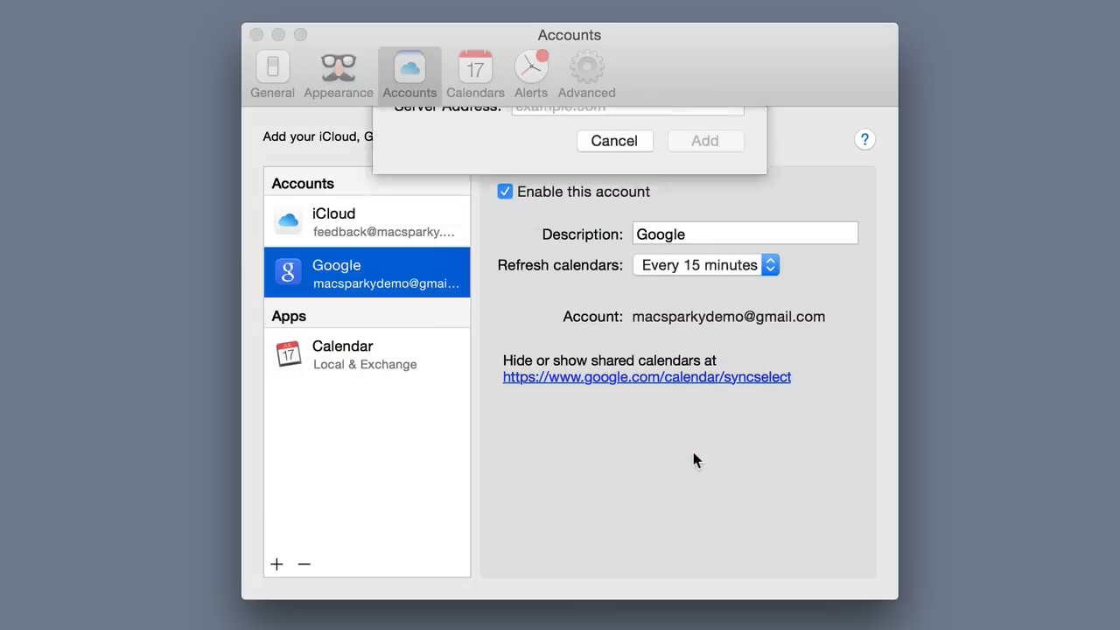
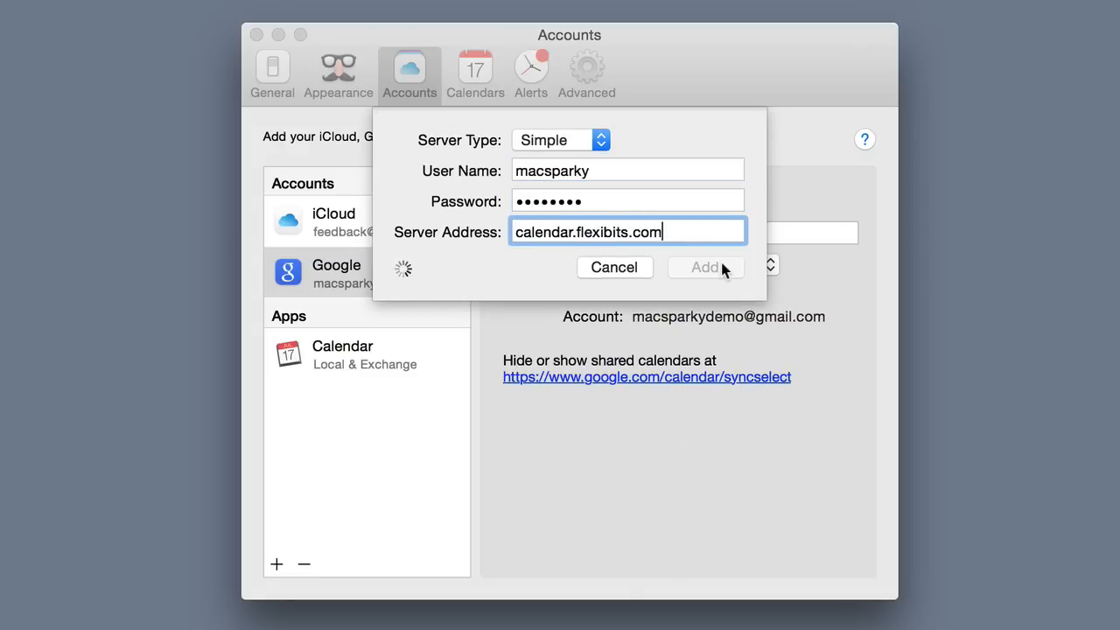
Step: Add the CalDAV account with server calendar.flexibits.com and its login details
left_click(706, 267)
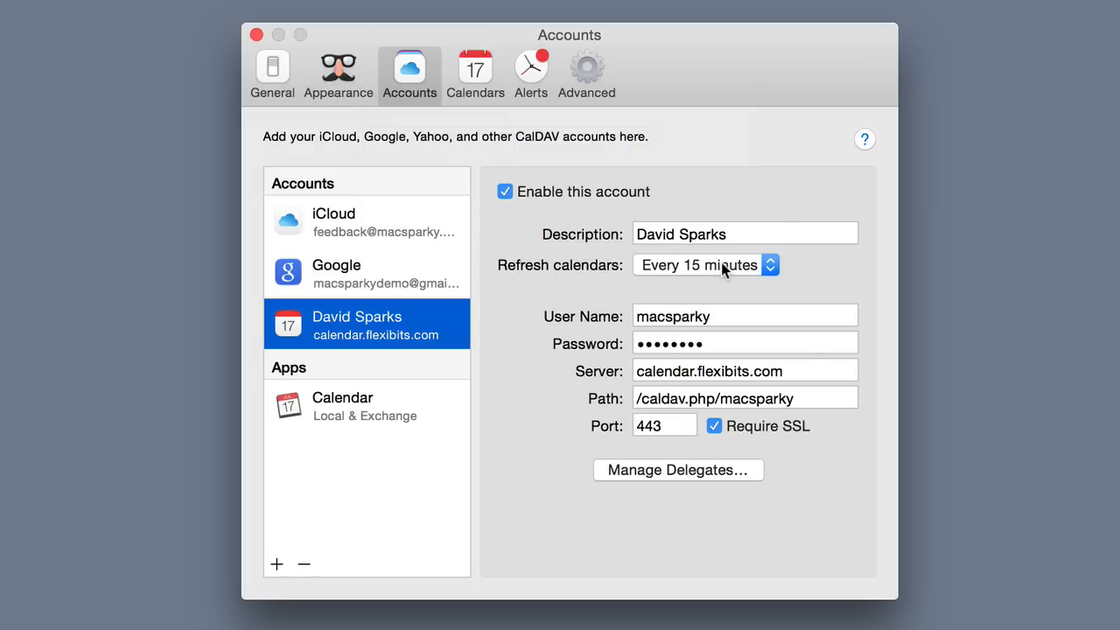